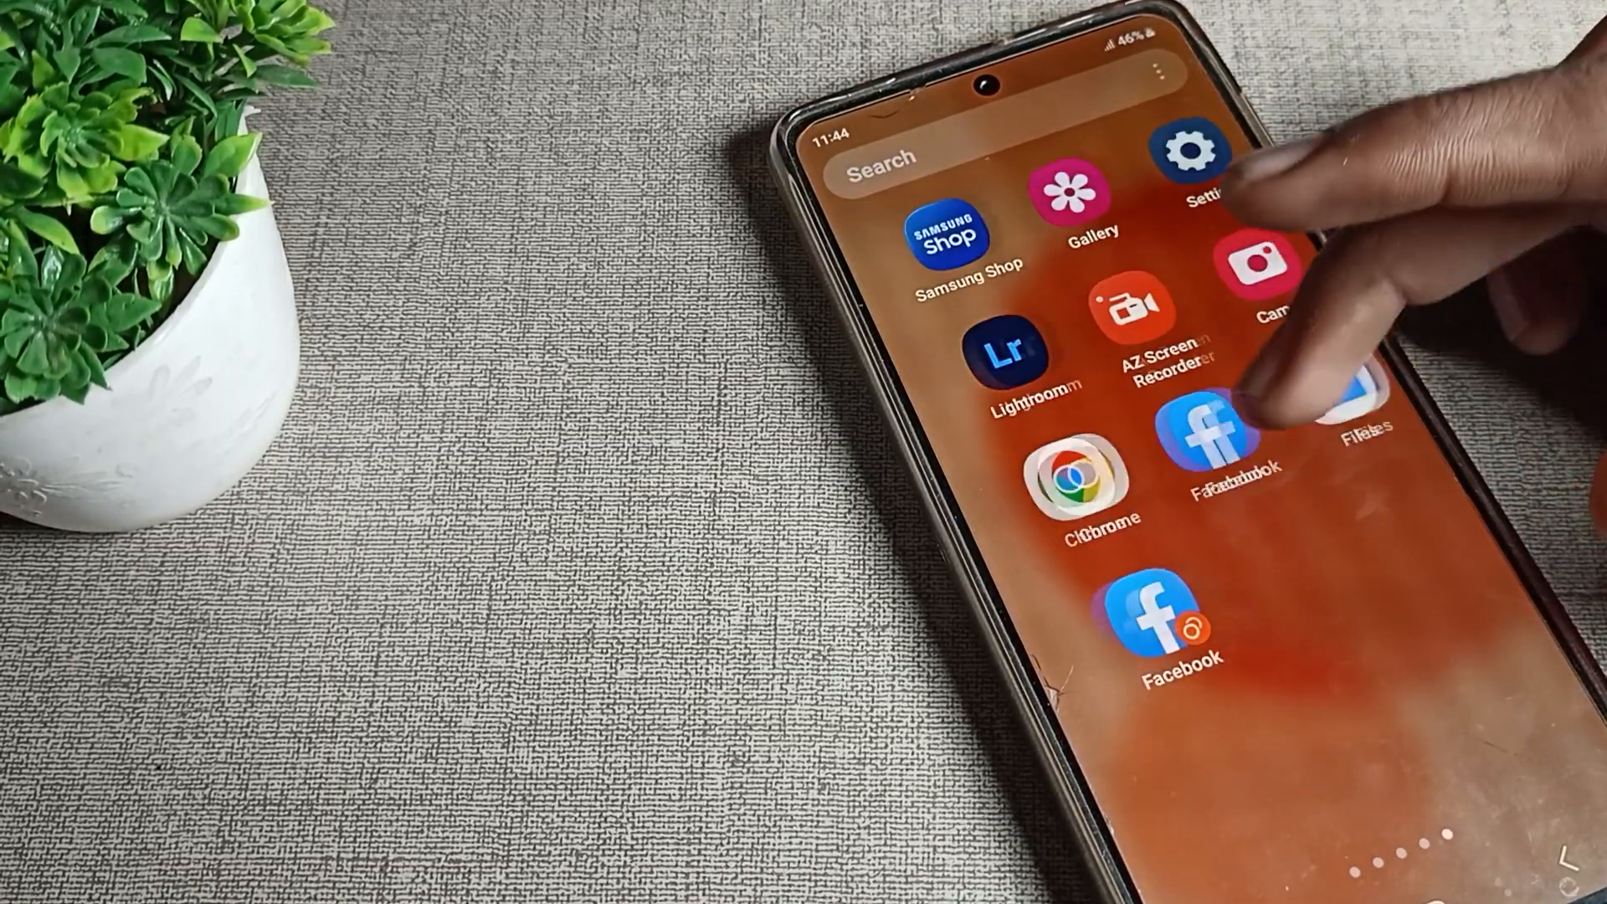
{"action": "scroll", "scroll_direction": "left", "scroll_amount": 3}
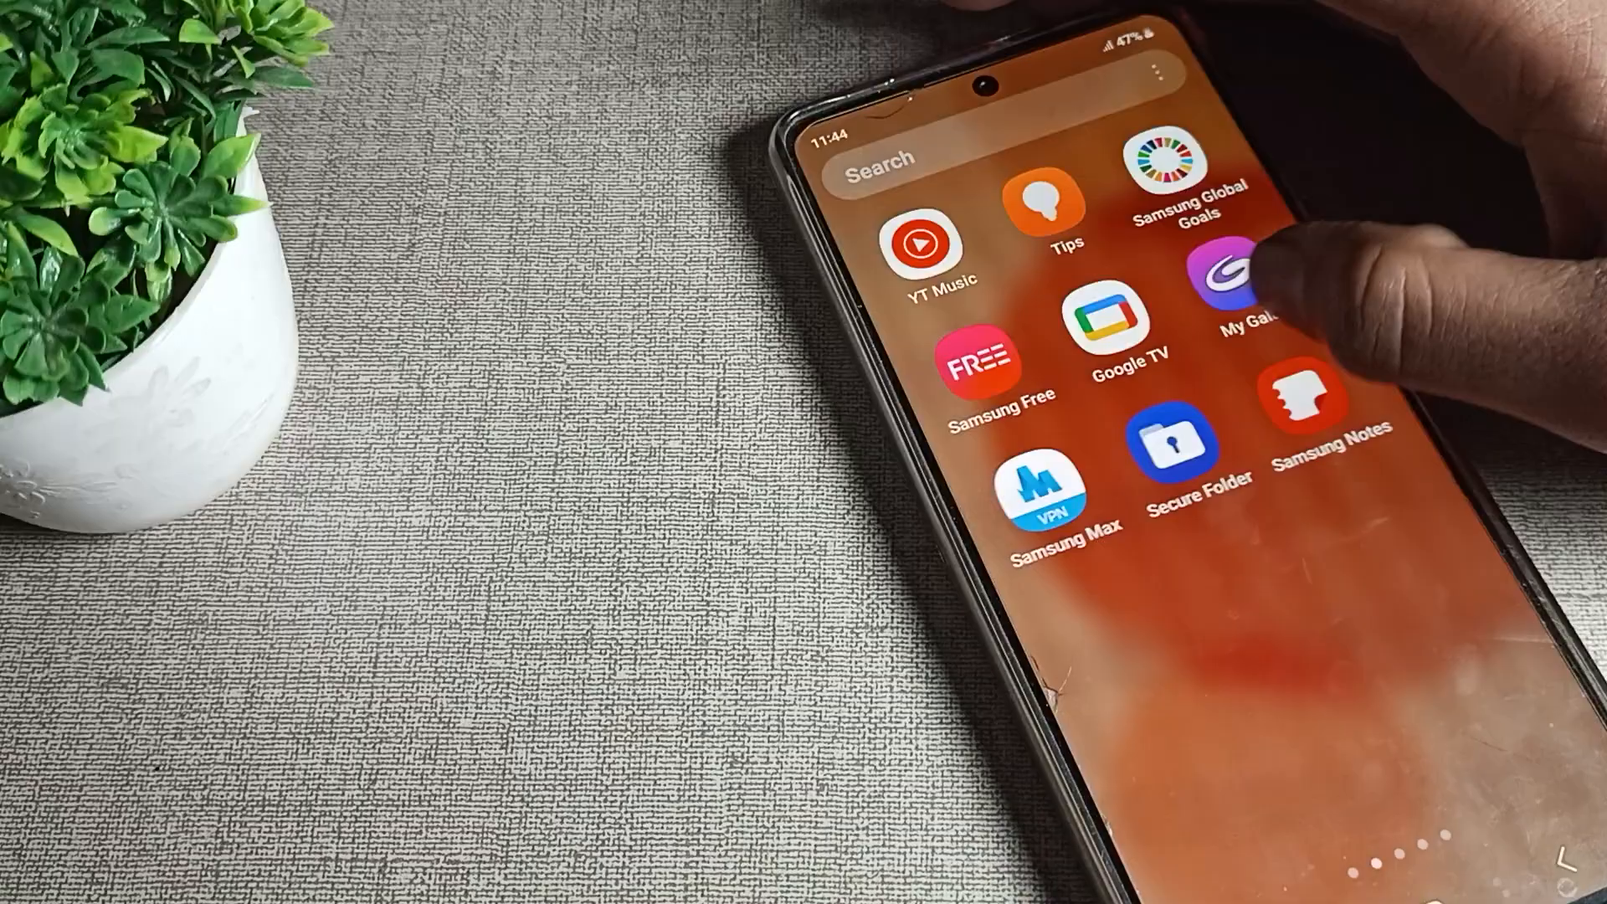
{"action": "scroll", "scroll_direction": "left", "scroll_amount": 3}
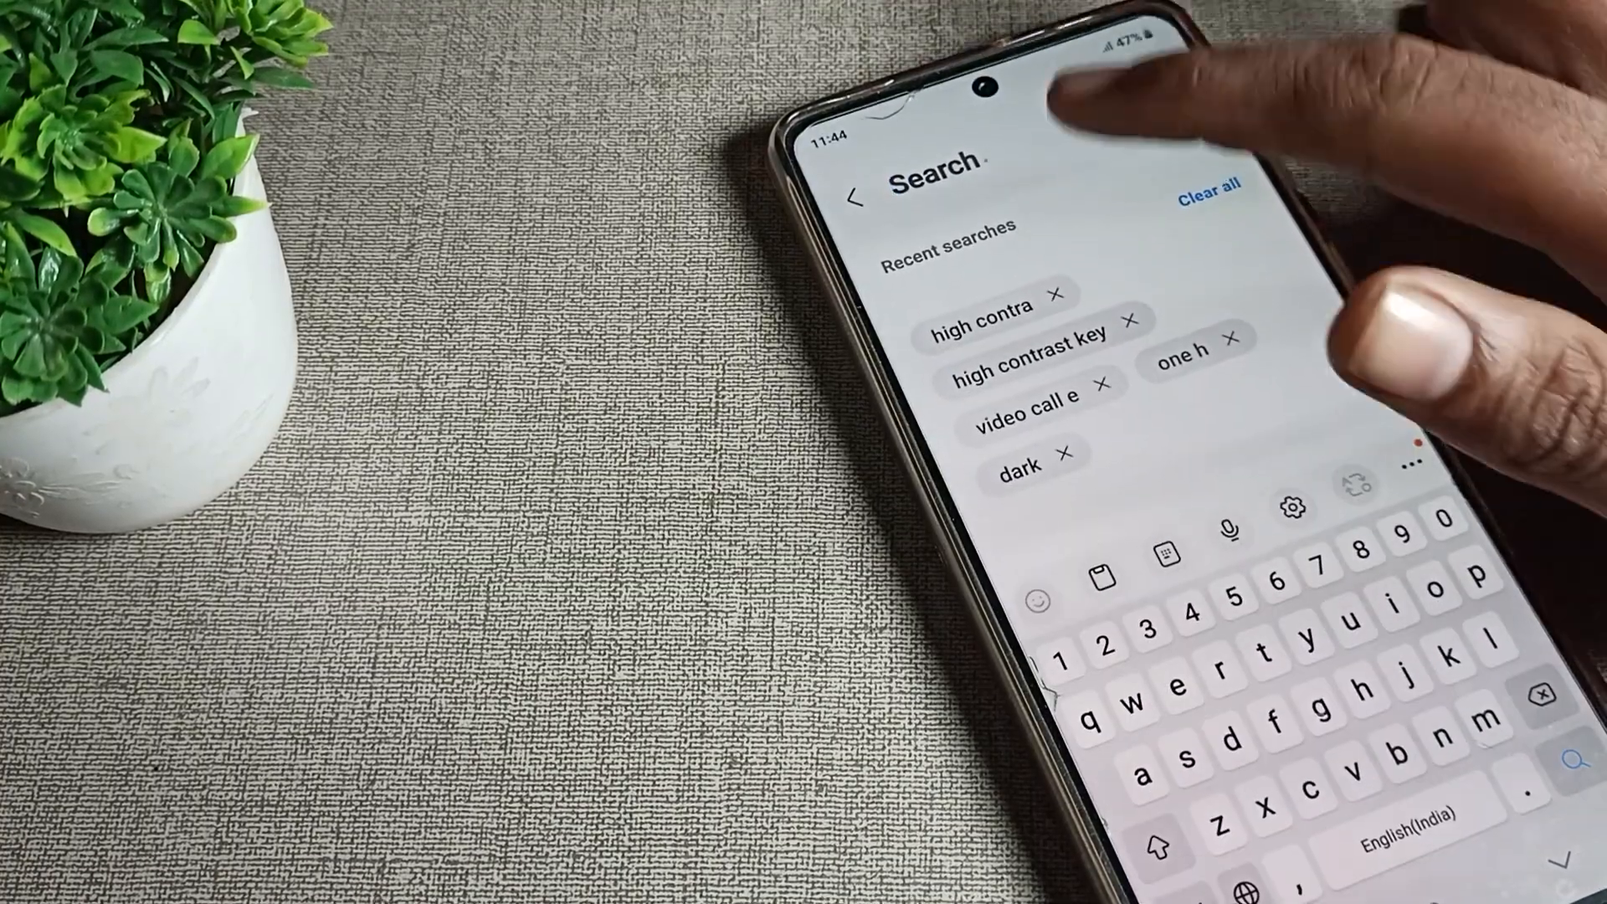
{"action": "type", "text": "dua"}
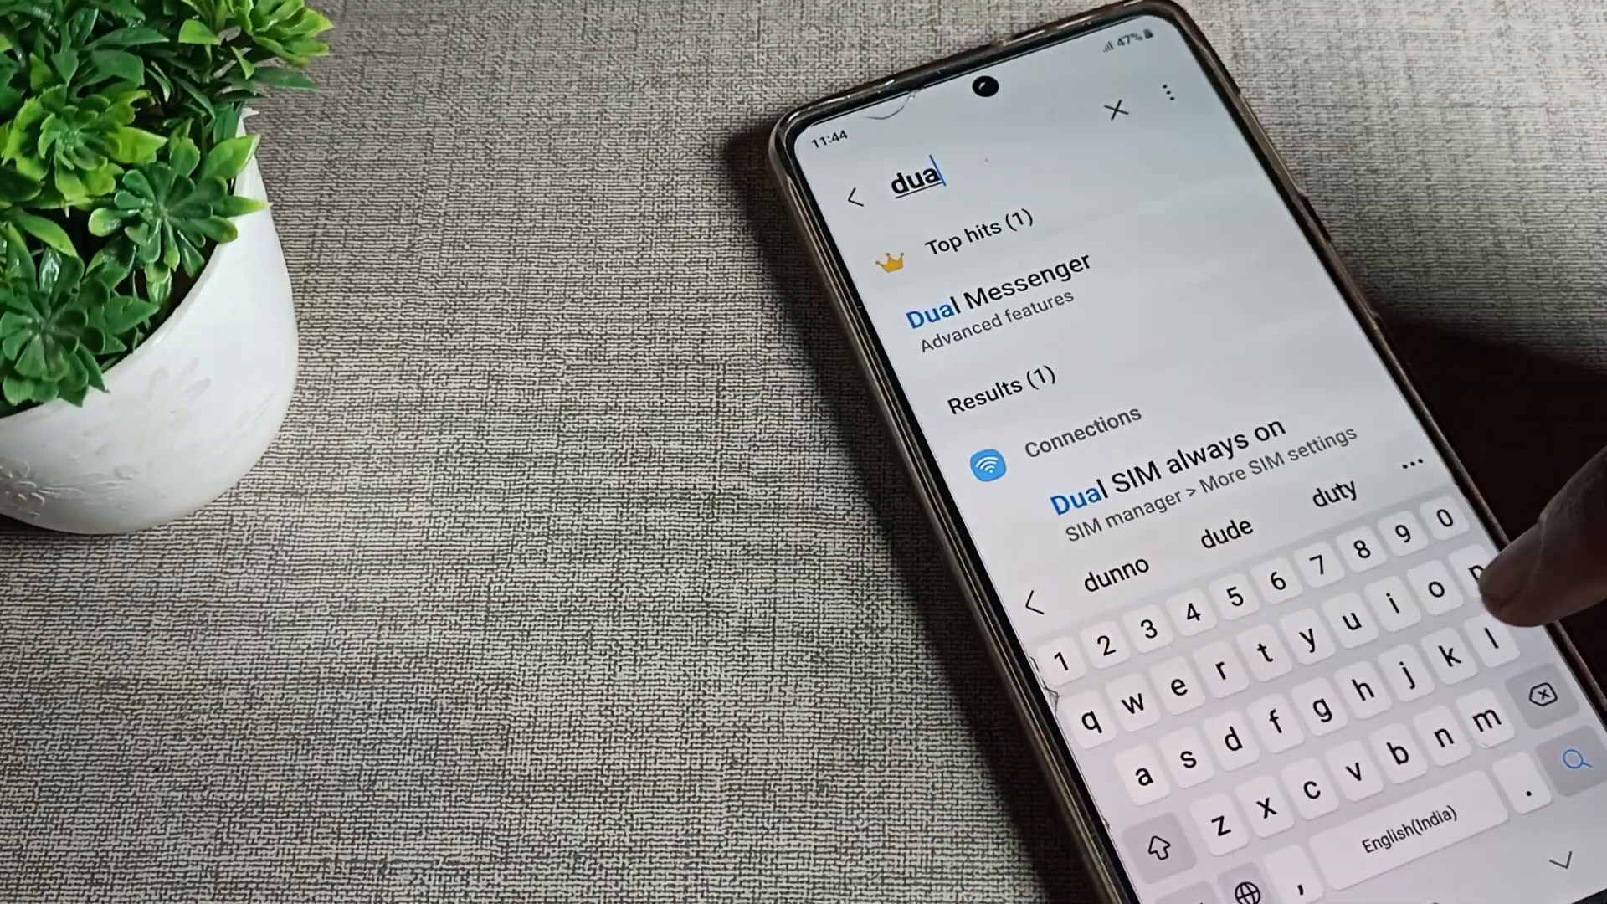
{"action": "type", "text": "m"}
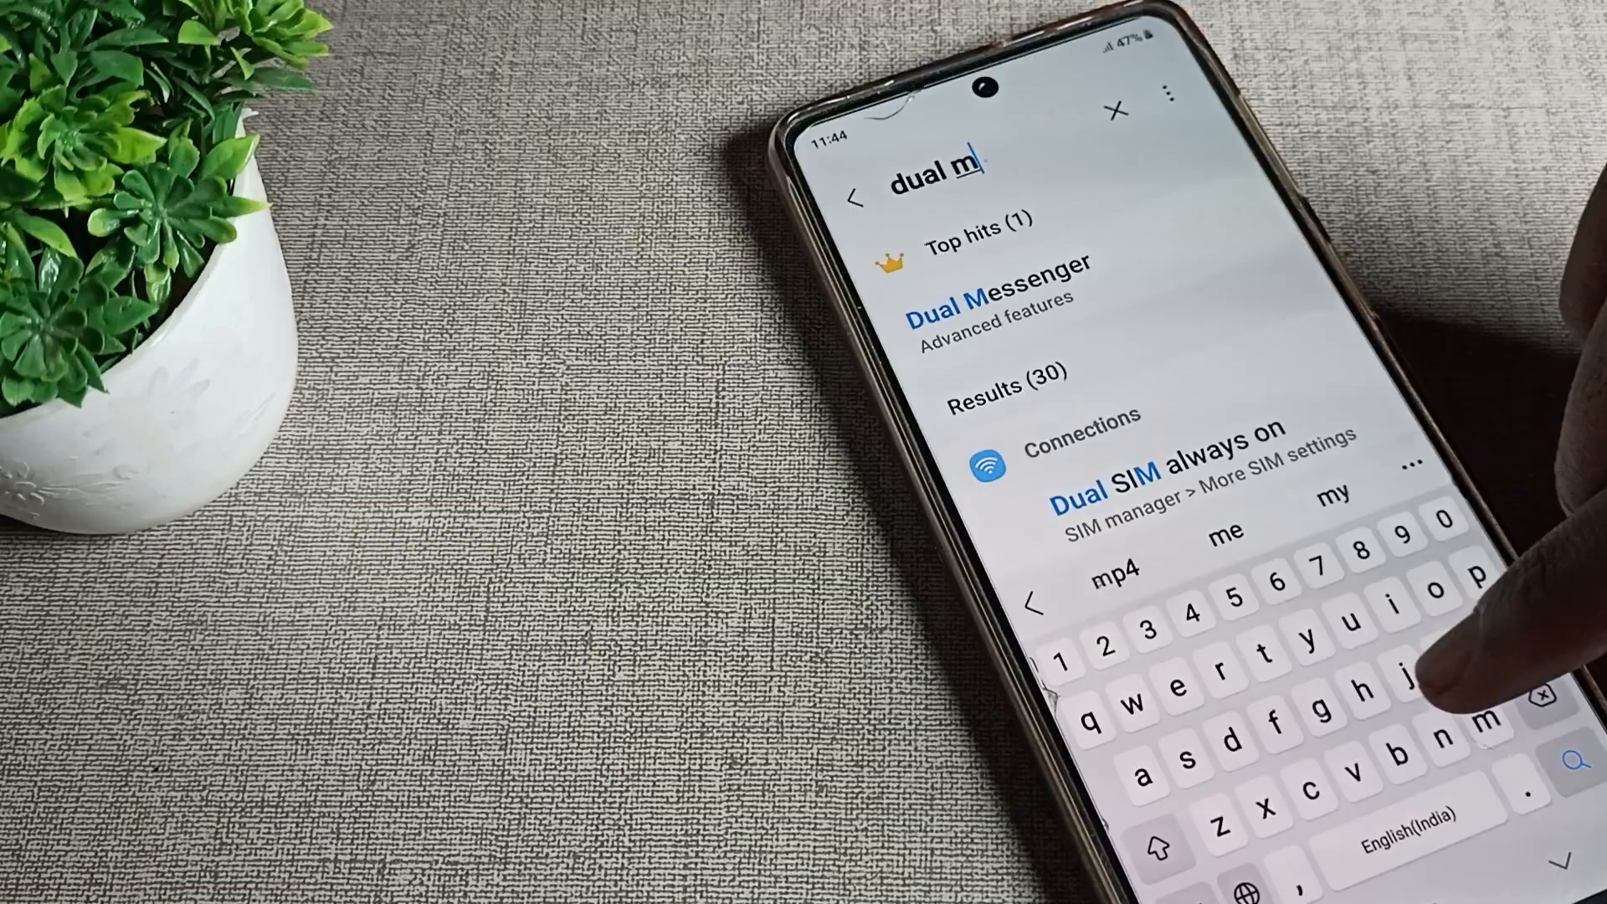